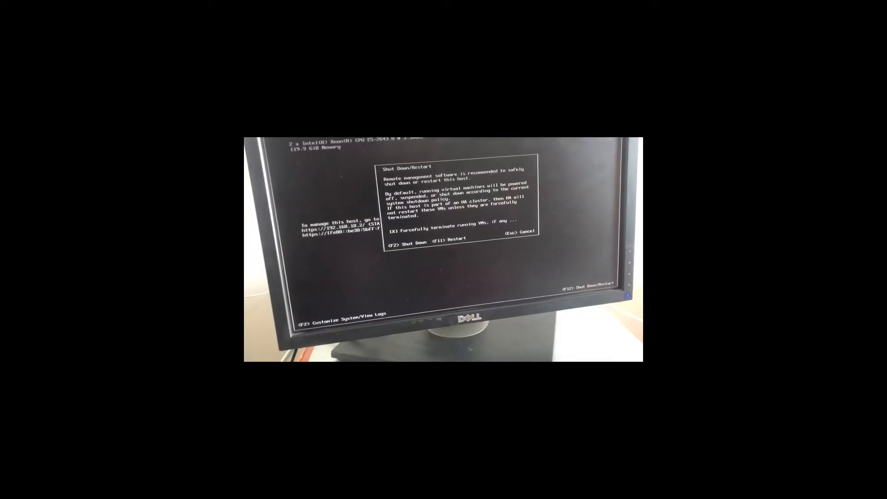
Restart the ESXi host from the DCUI Shut Down/Restart prompt (F11)
key("F11")
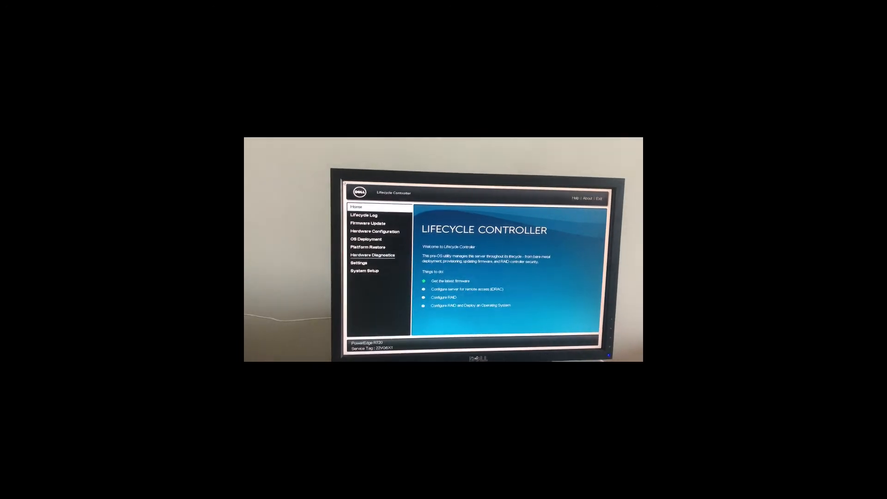
Go to Hardware Diagnostics from the Lifecycle Controller home page, reaching the run-test warning
left_click(372, 255)
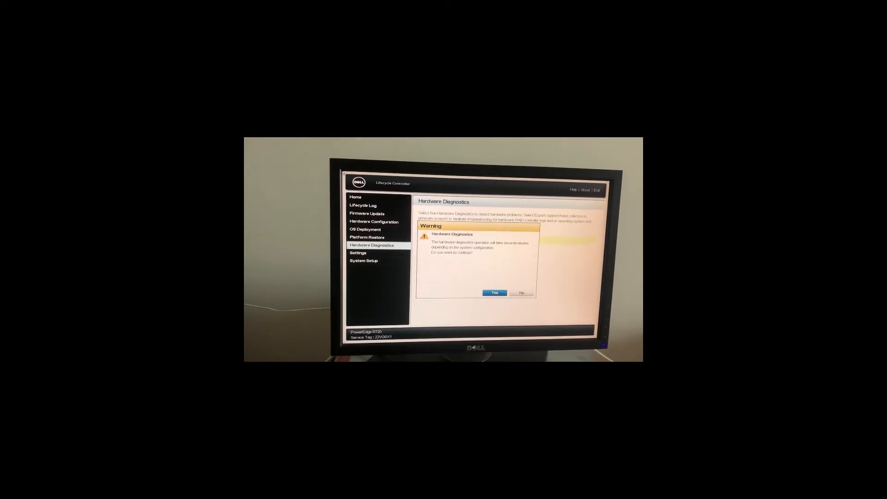